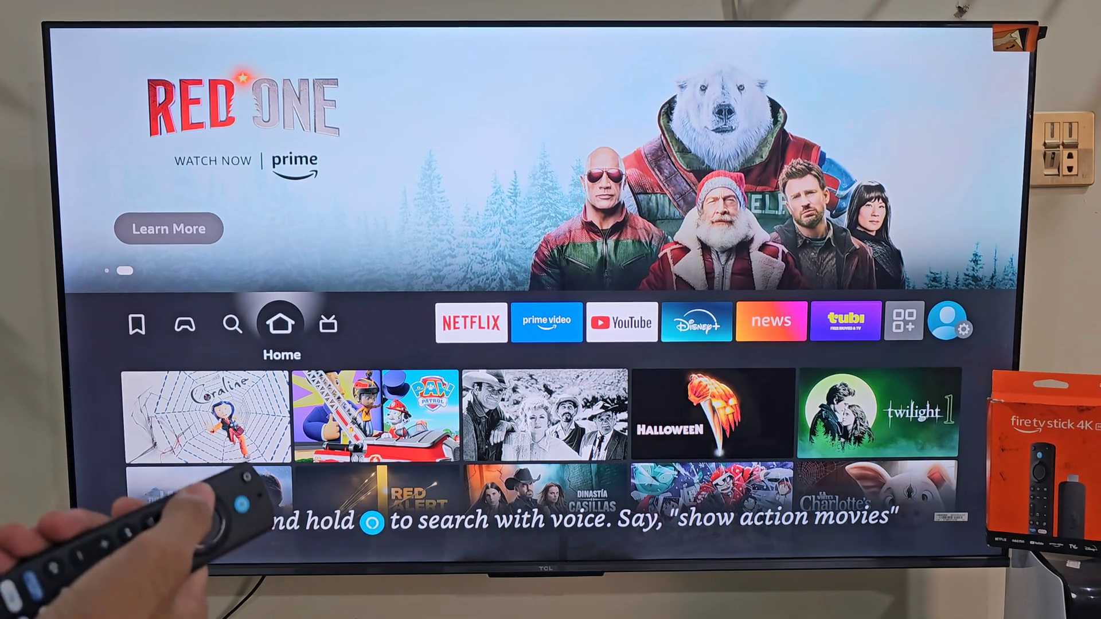
Open Search and type D to bring up Downloader as the top suggestion.
click(232, 323)
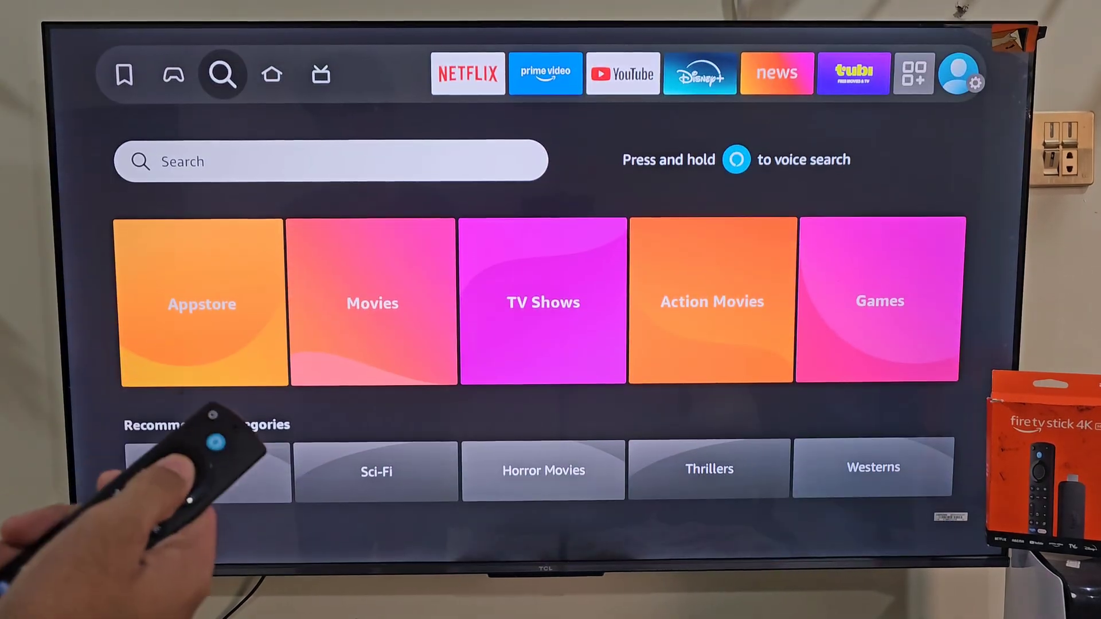
click(331, 160)
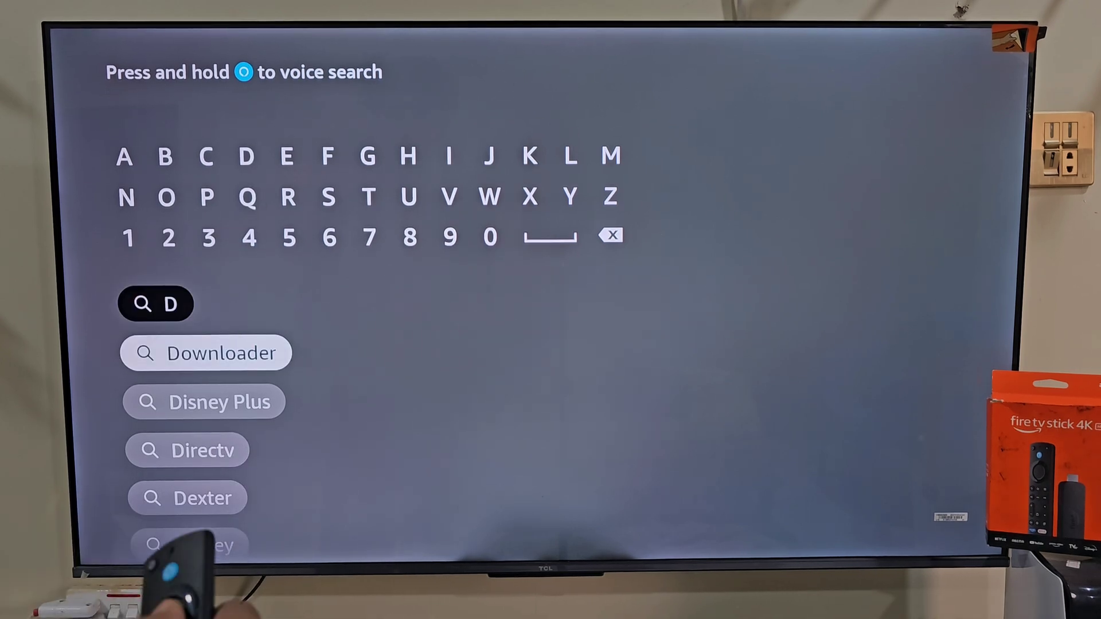
Pick the Downloader suggestion and open the Downloader app page.
click(207, 352)
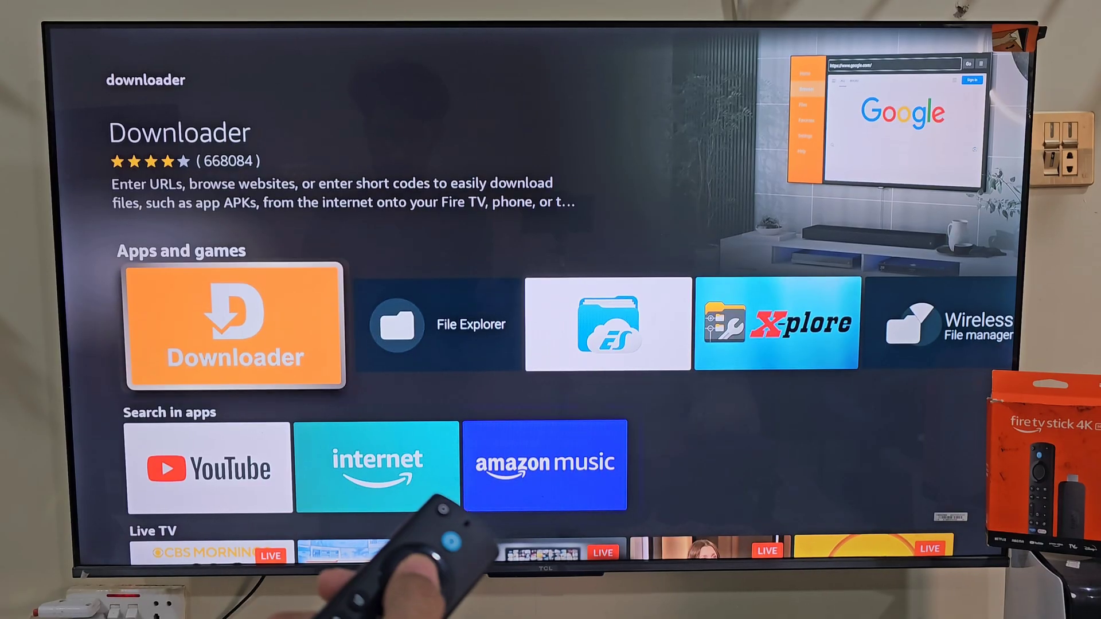
click(235, 324)
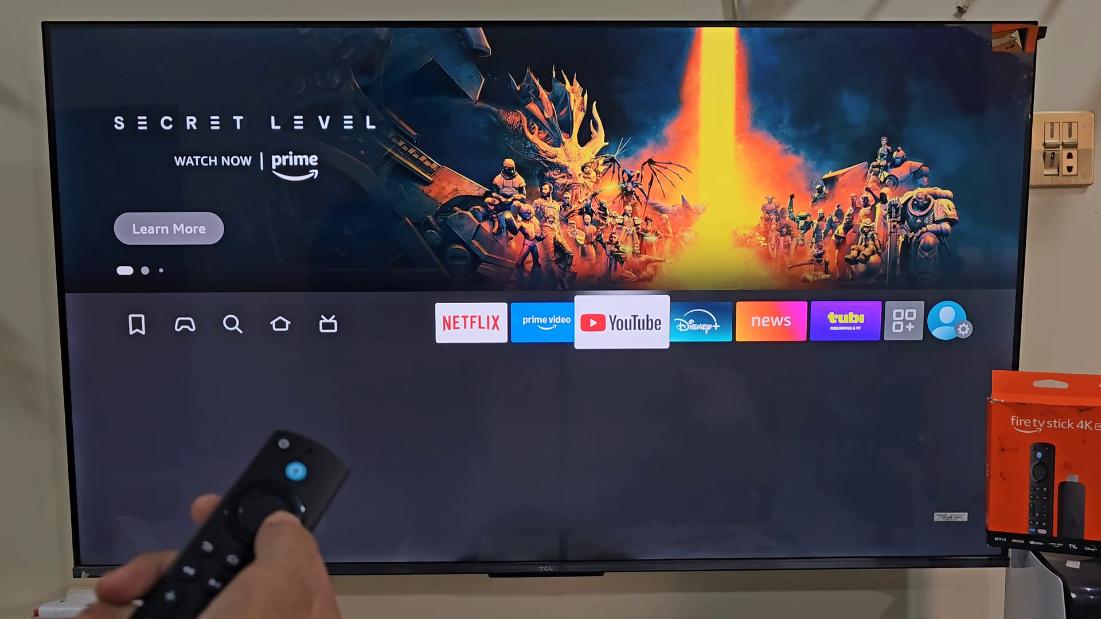
Turn on Install unknown apps for Downloader under My Fire TV developer options, then go Home.
click(955, 330)
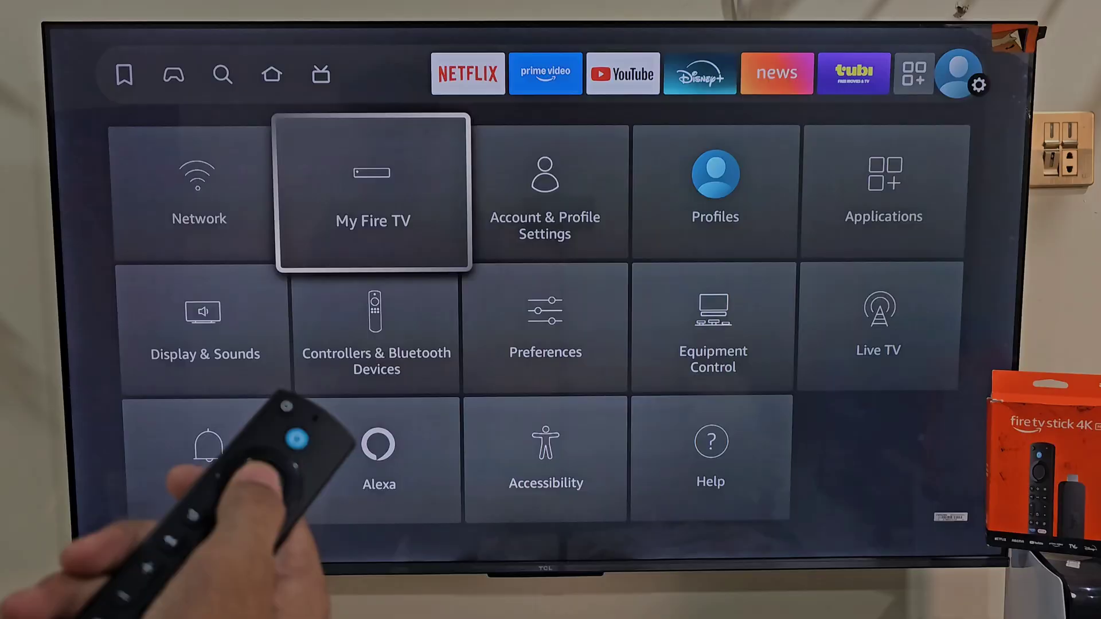
click(373, 190)
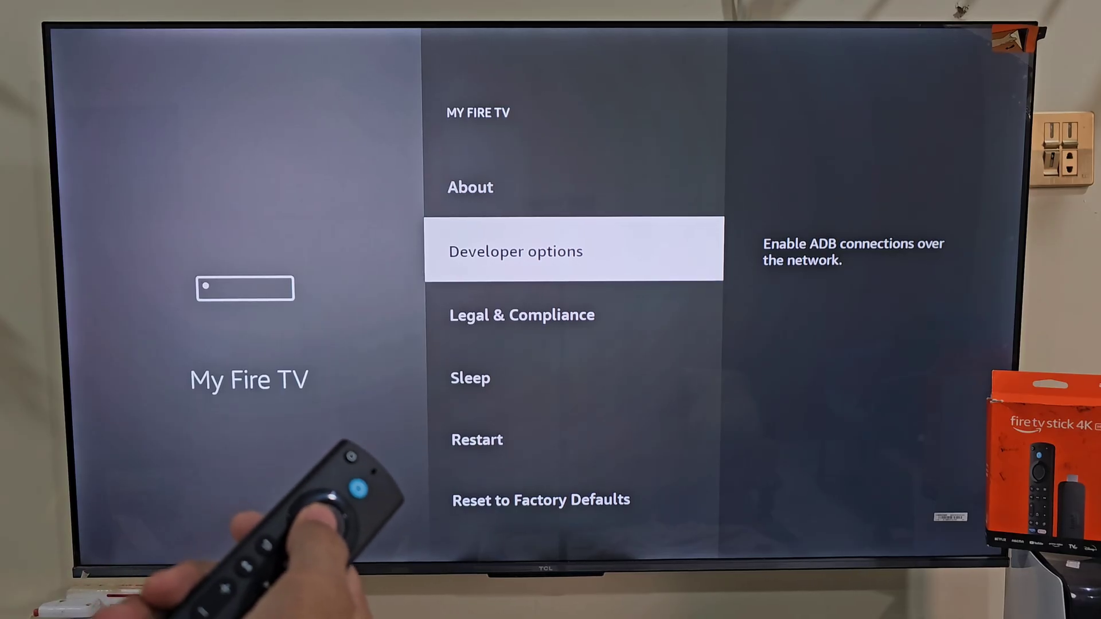
key(Up)
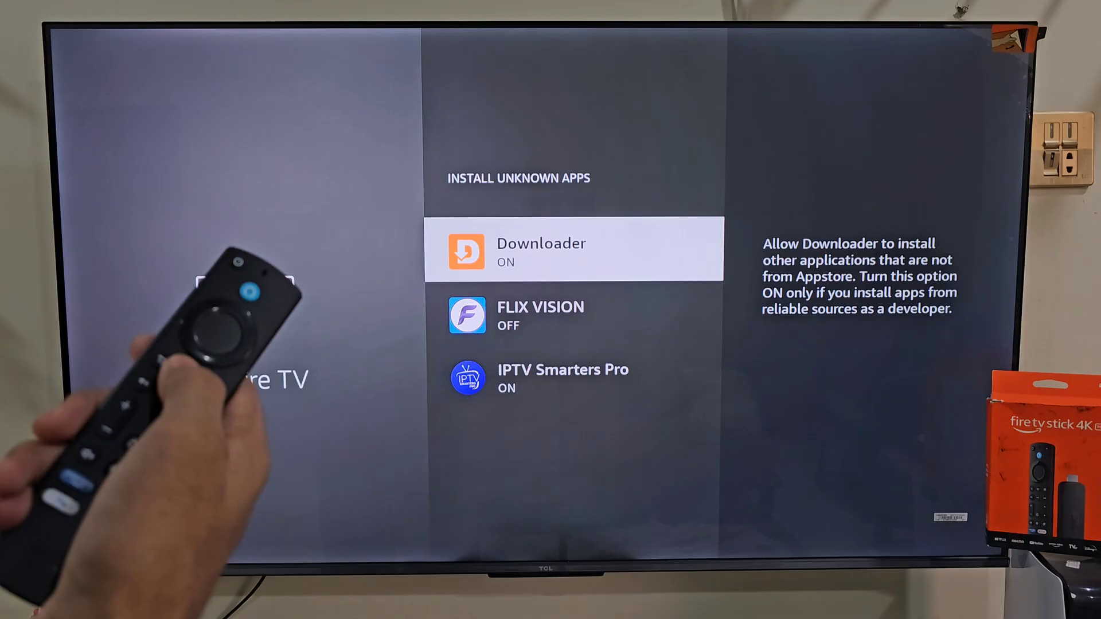
key(home)
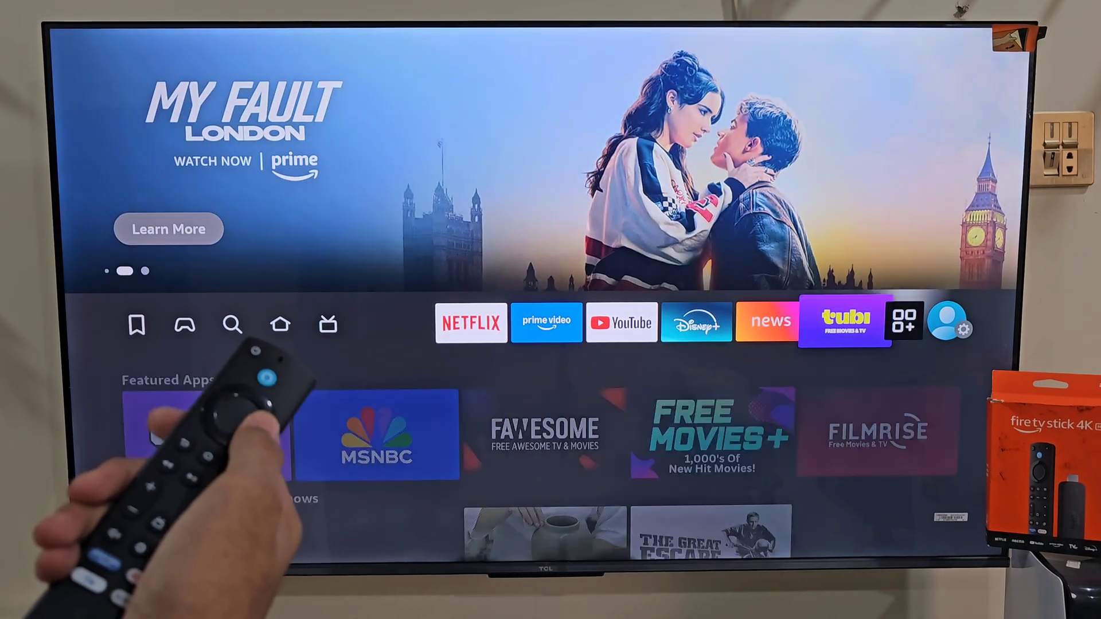
Launch Downloader from Your Apps & Channels to show its quick start guide.
scroll(right, 3)
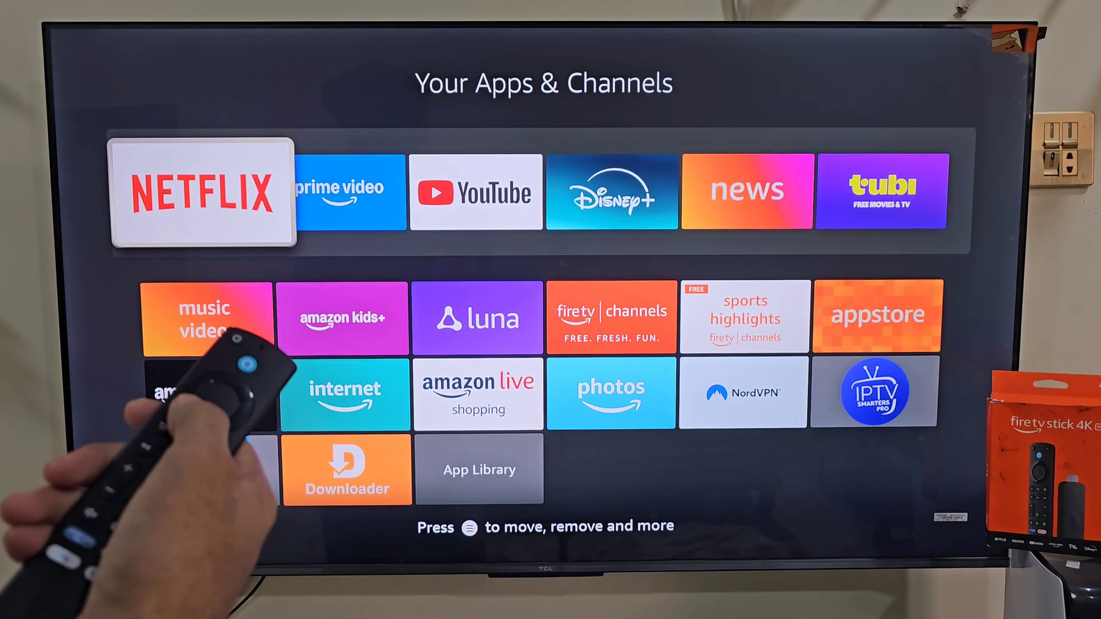
key(Down)
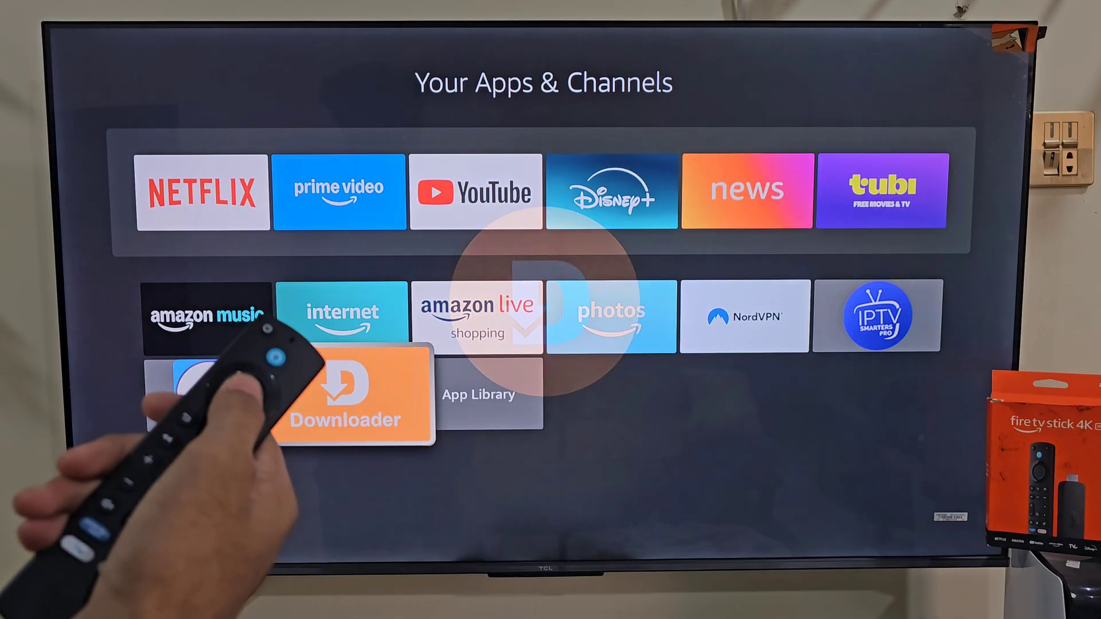
click(349, 395)
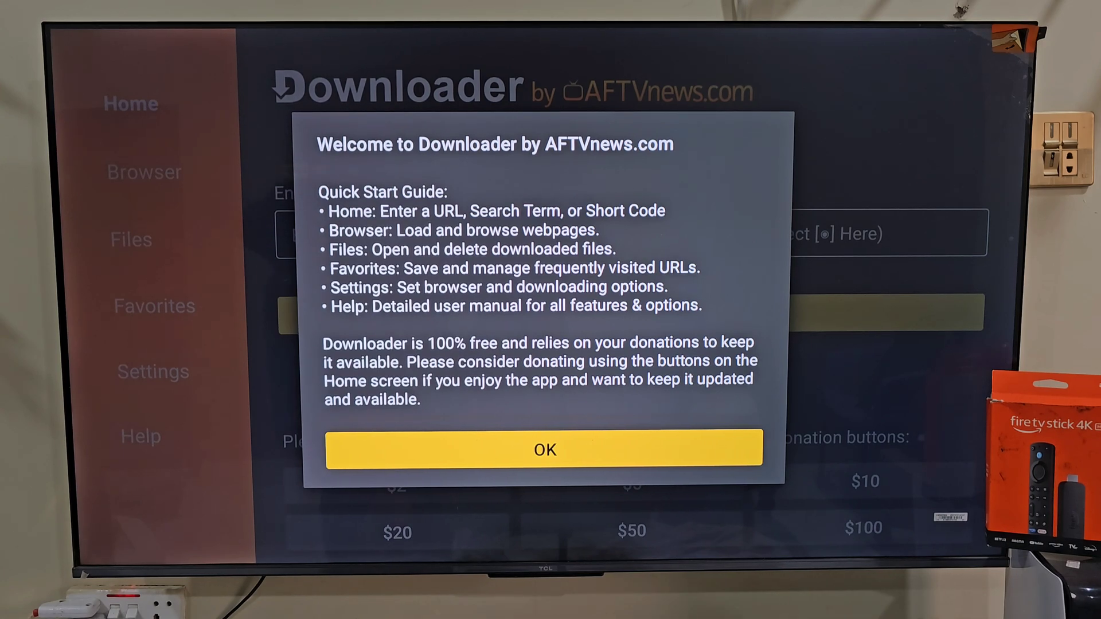
click(544, 450)
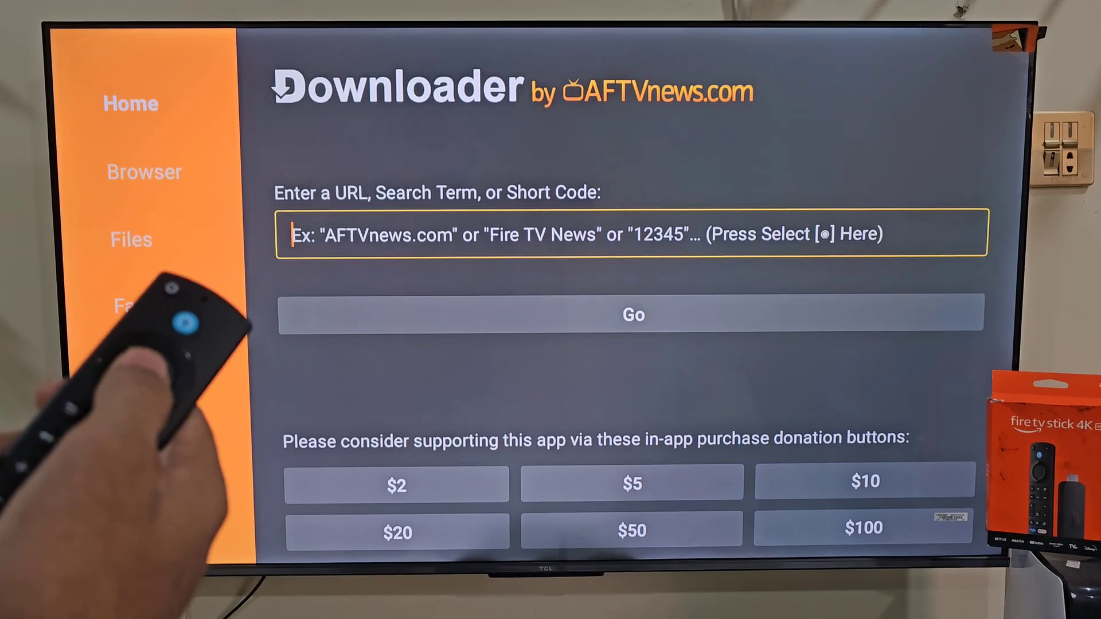
click(632, 232)
text(https://cyberflix.me/cf36)
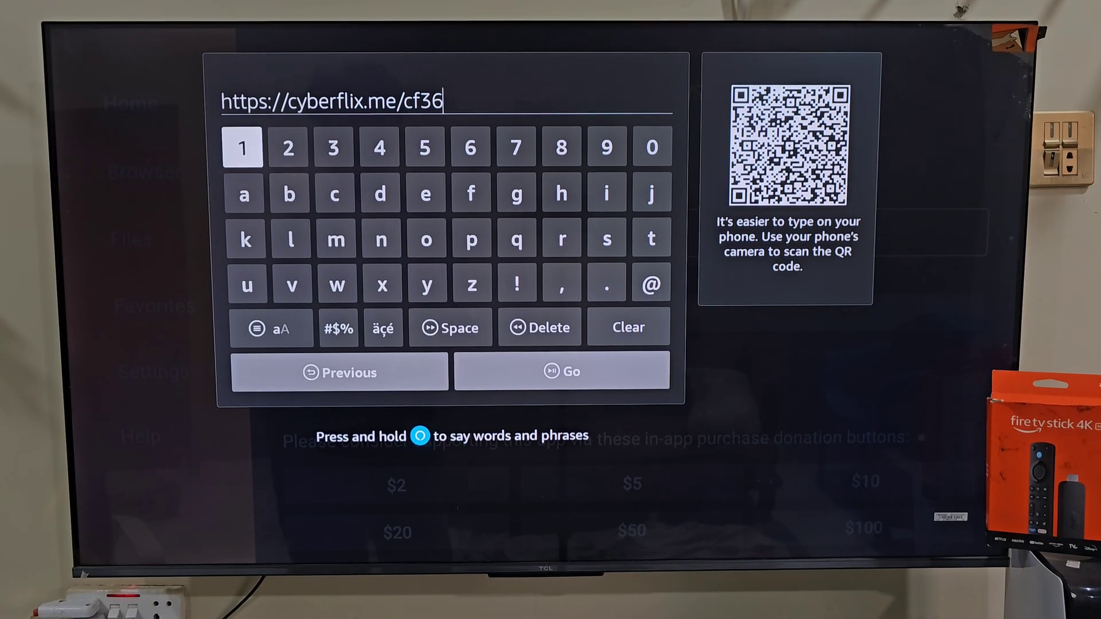
click(650, 146)
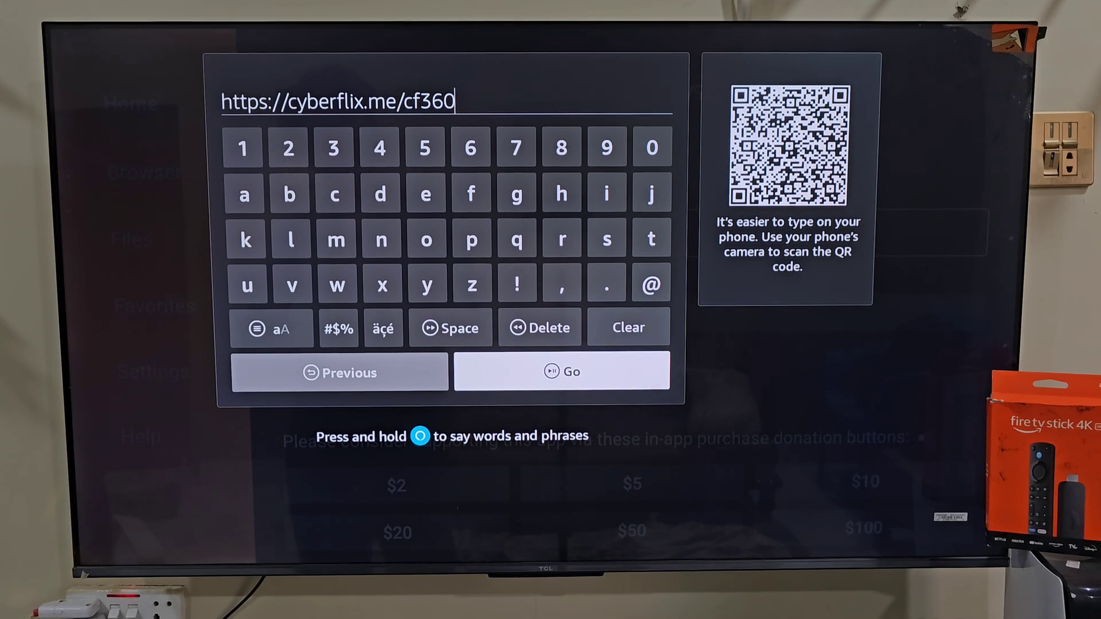
click(561, 372)
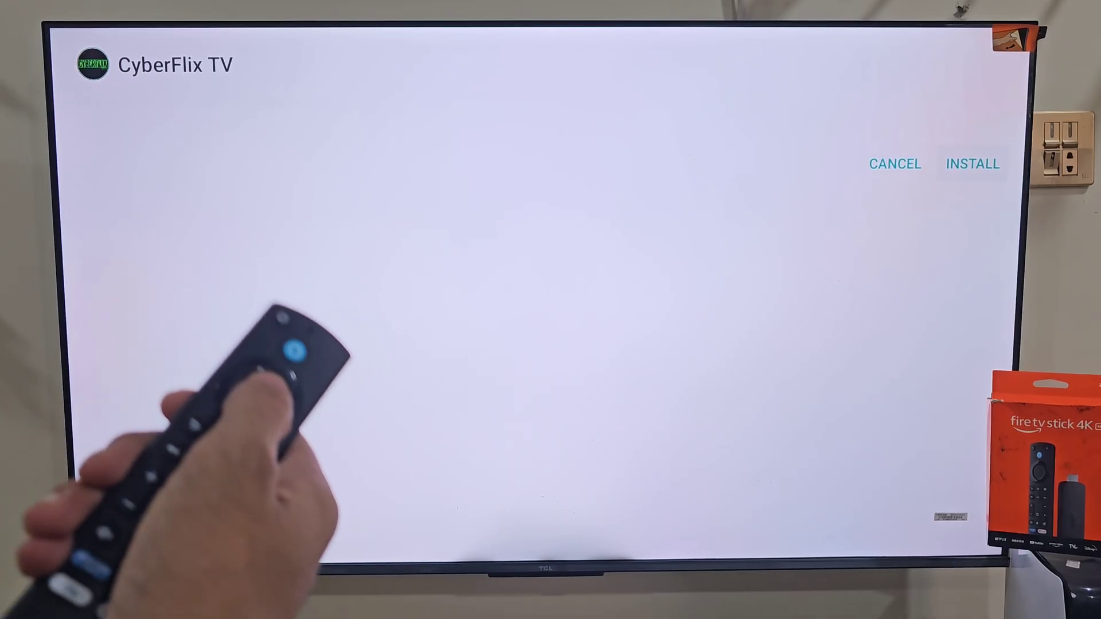
Install CyberFlix TV and delete its downloaded APK file.
click(972, 164)
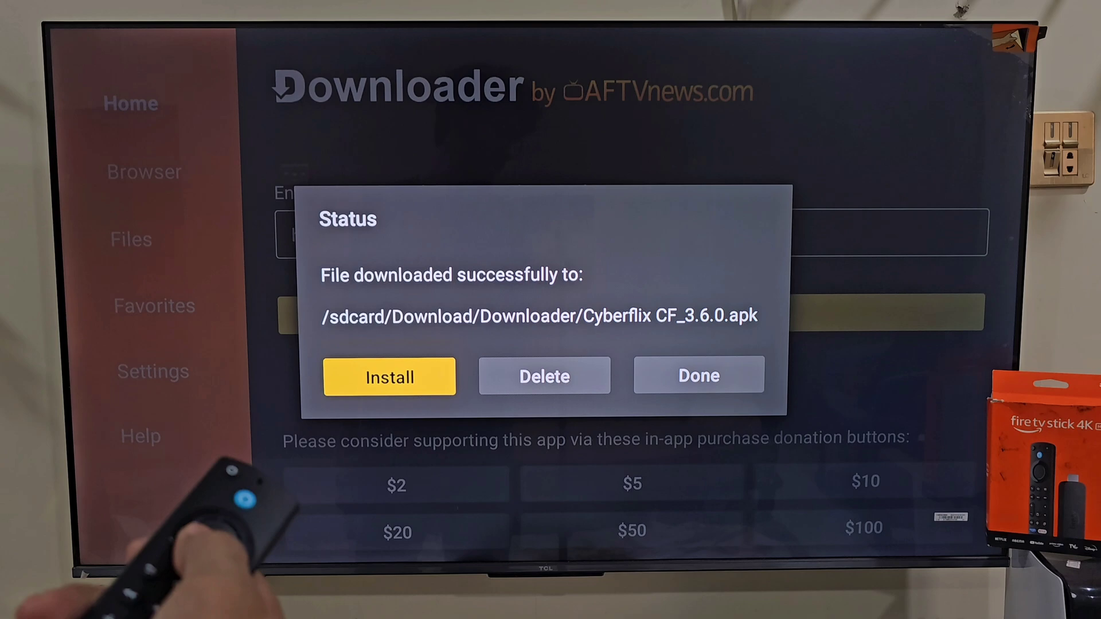
key(right)
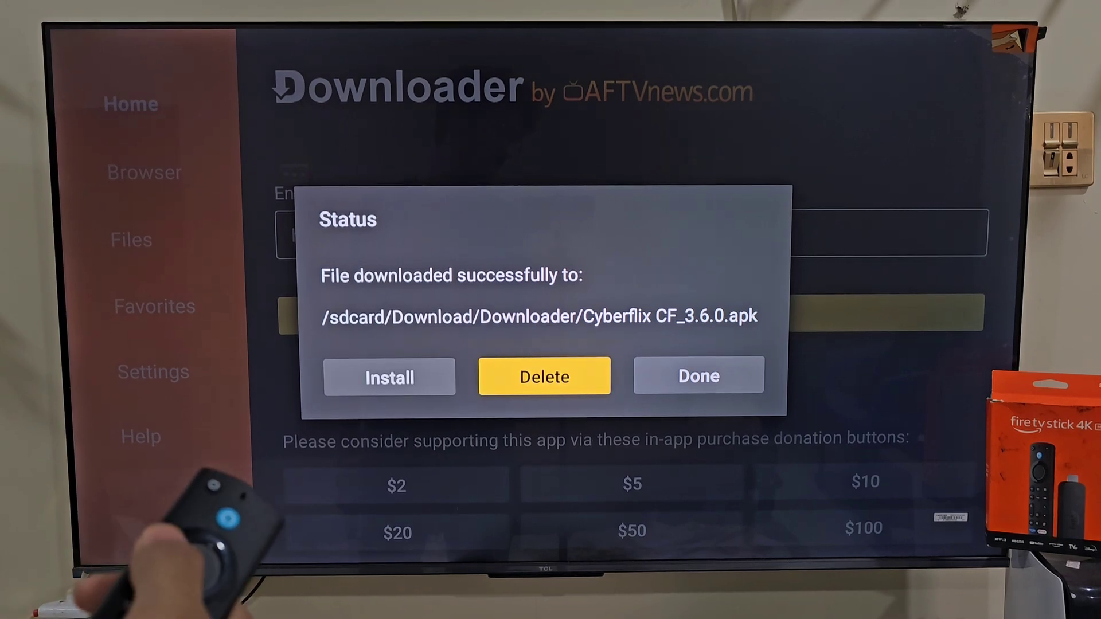
click(697, 376)
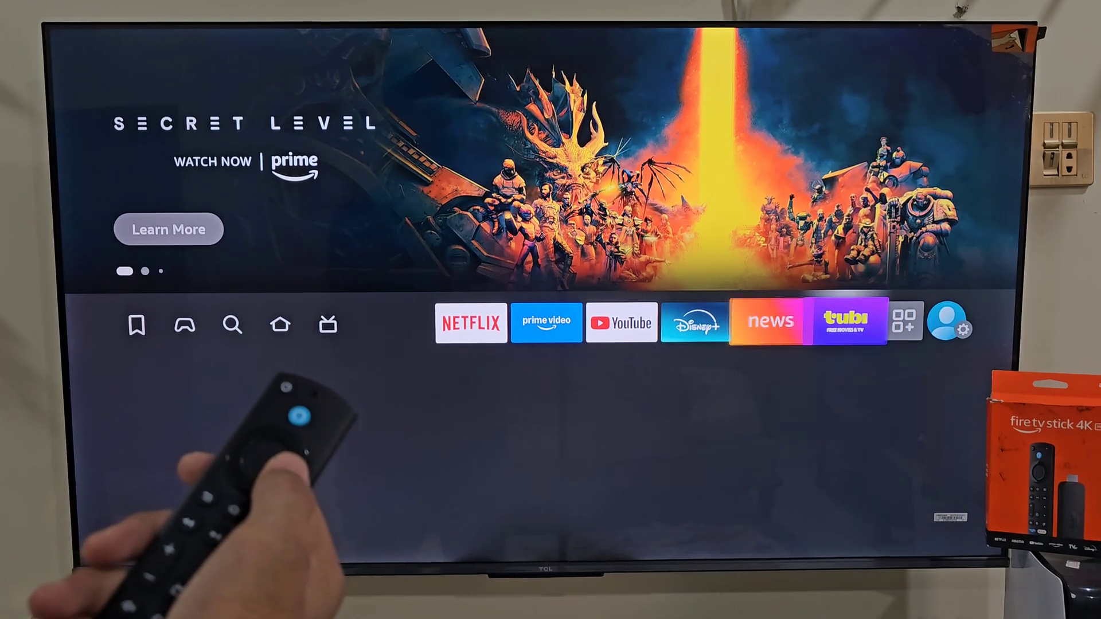
Open Your Apps & Channels and move toward the new CyberFlix TV tile.
click(905, 323)
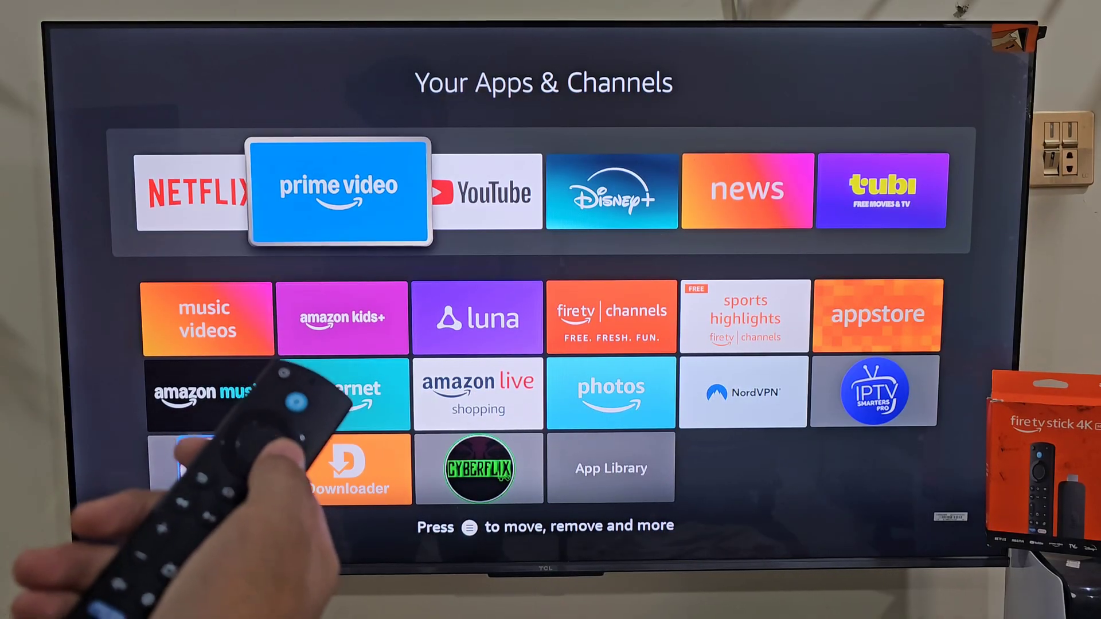
key(down)
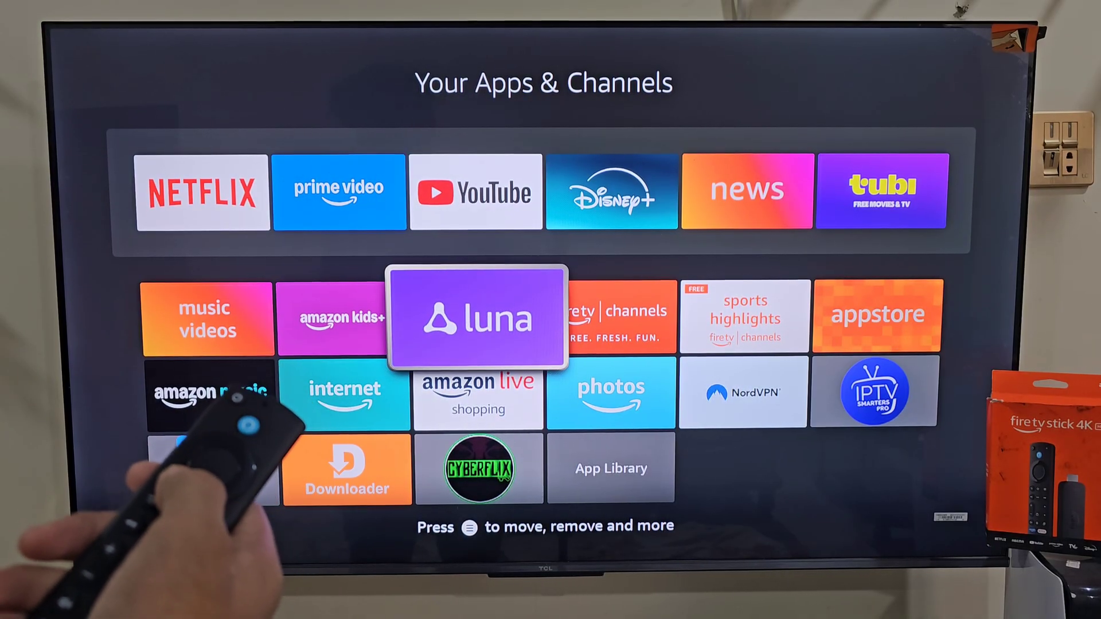